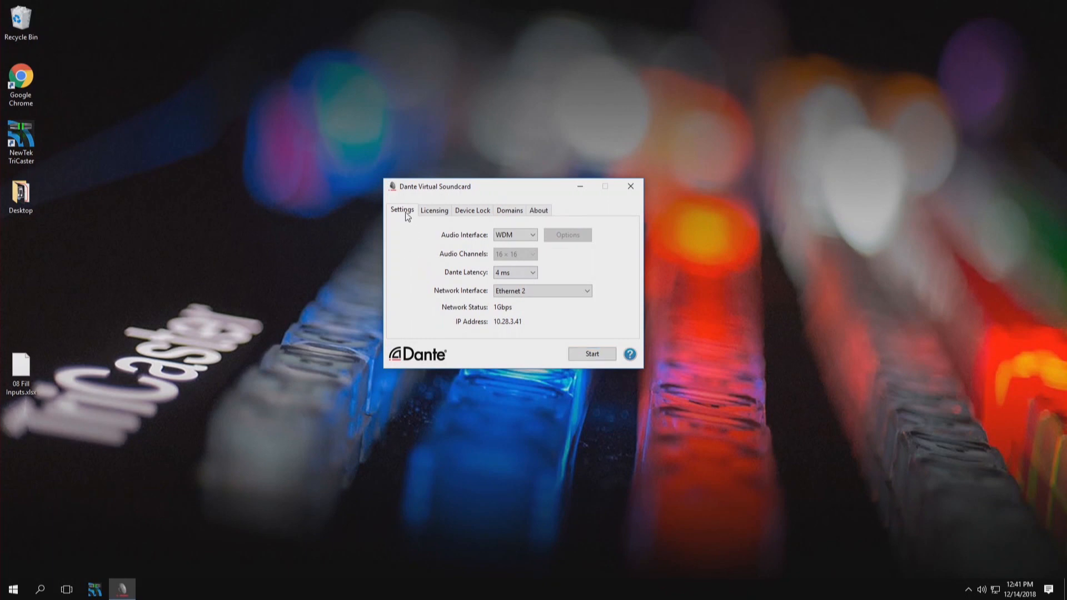
Step: Keep WDM audio interface and 4 ms Dante latency, then start the virtual soundcard
{"action": "left_click", "coordinate": [515, 235]}
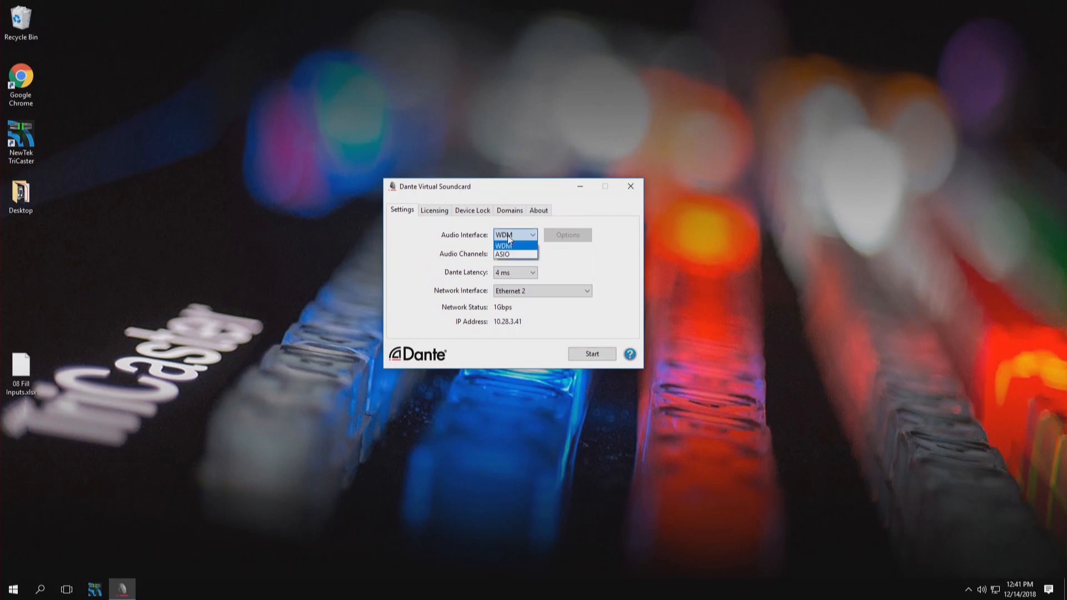
{"action": "left_click", "coordinate": [504, 243]}
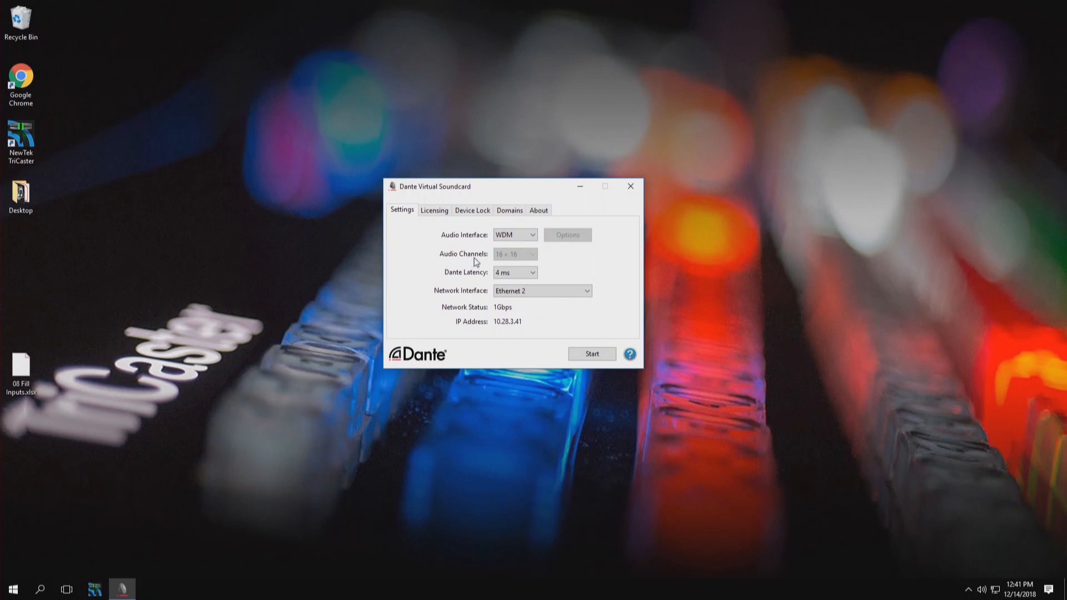
{"action": "mouse_move", "coordinate": [474, 298]}
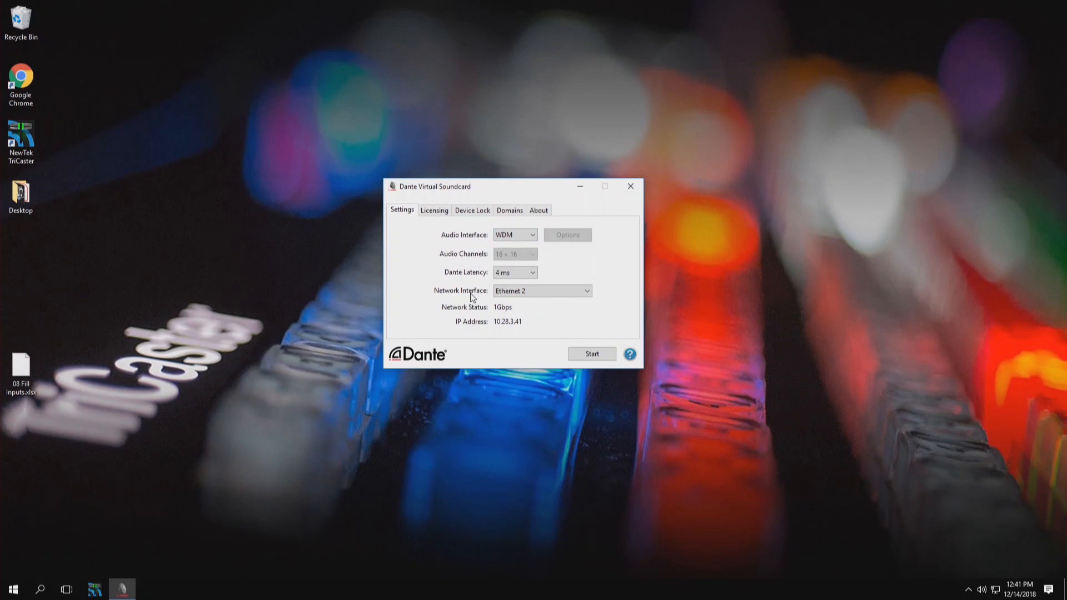
{"action": "left_click", "coordinate": [532, 273]}
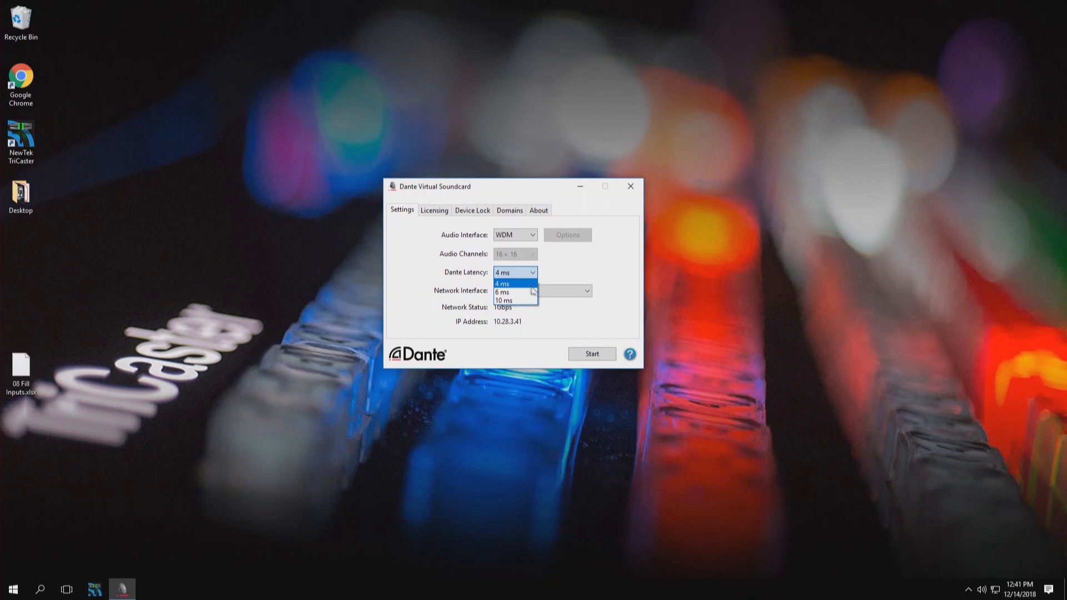
{"action": "left_click", "coordinate": [501, 284]}
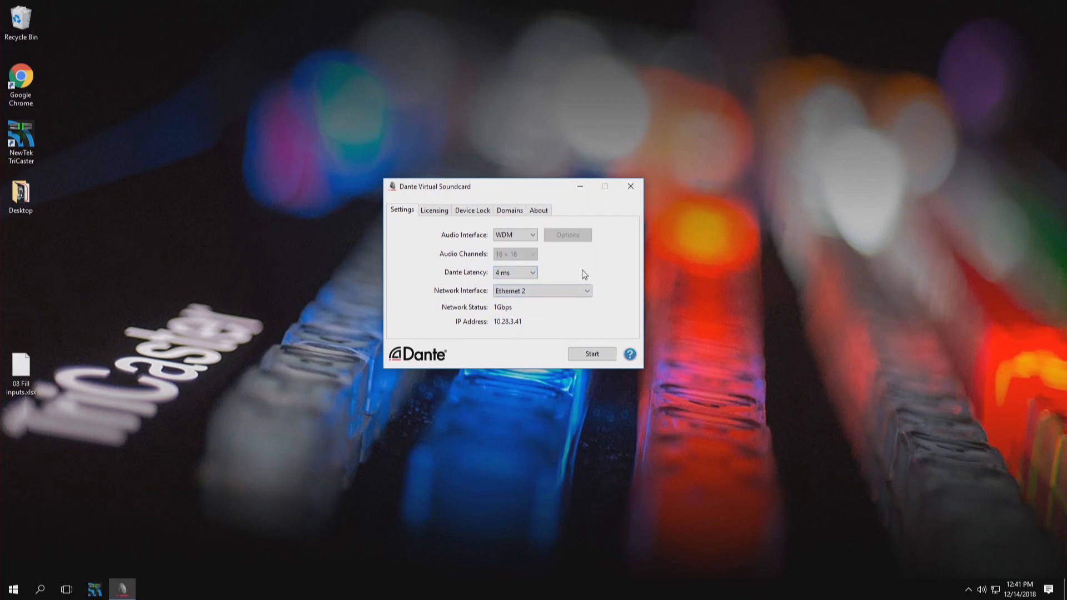
{"action": "mouse_move", "coordinate": [477, 303]}
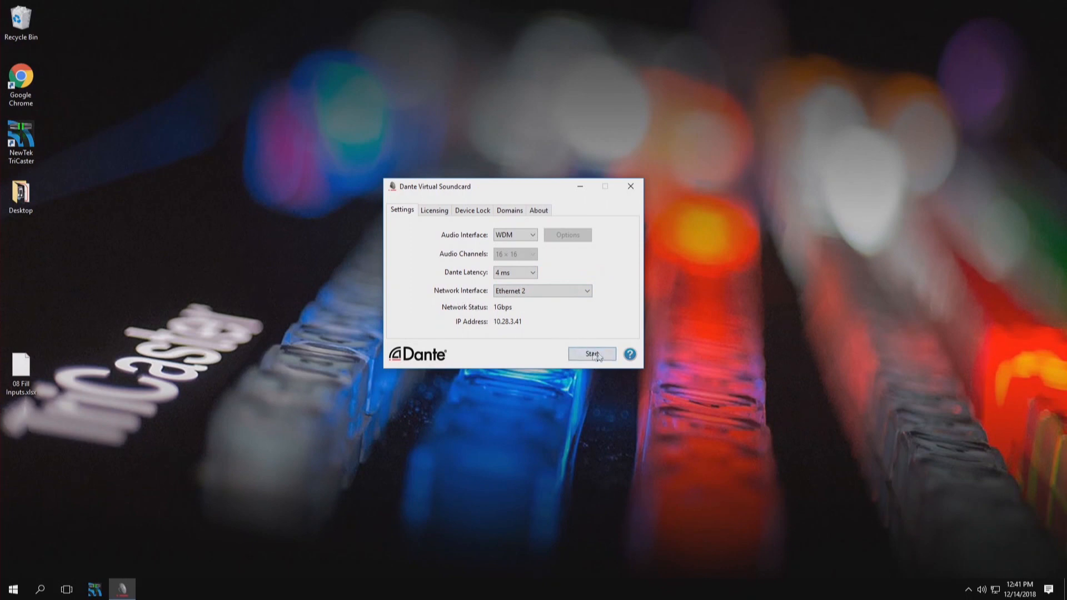
{"action": "left_click", "coordinate": [592, 354]}
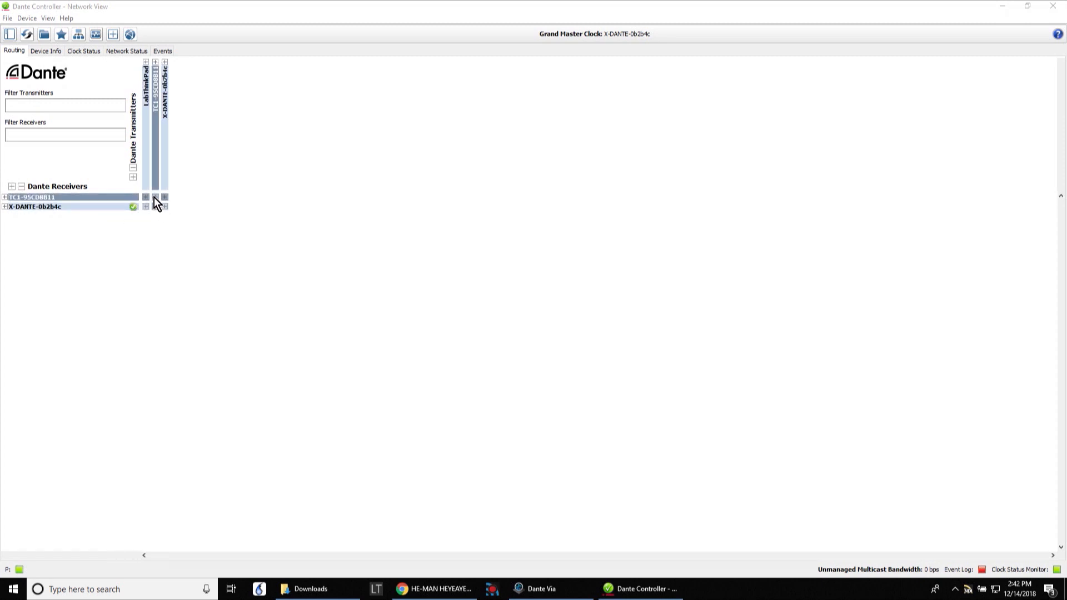
Step: Patch LabThinkPad's Chrome Left/Right to TC1-95CD8B11 receive channels 01 and 02 in the routing grid
{"action": "left_click", "coordinate": [5, 196]}
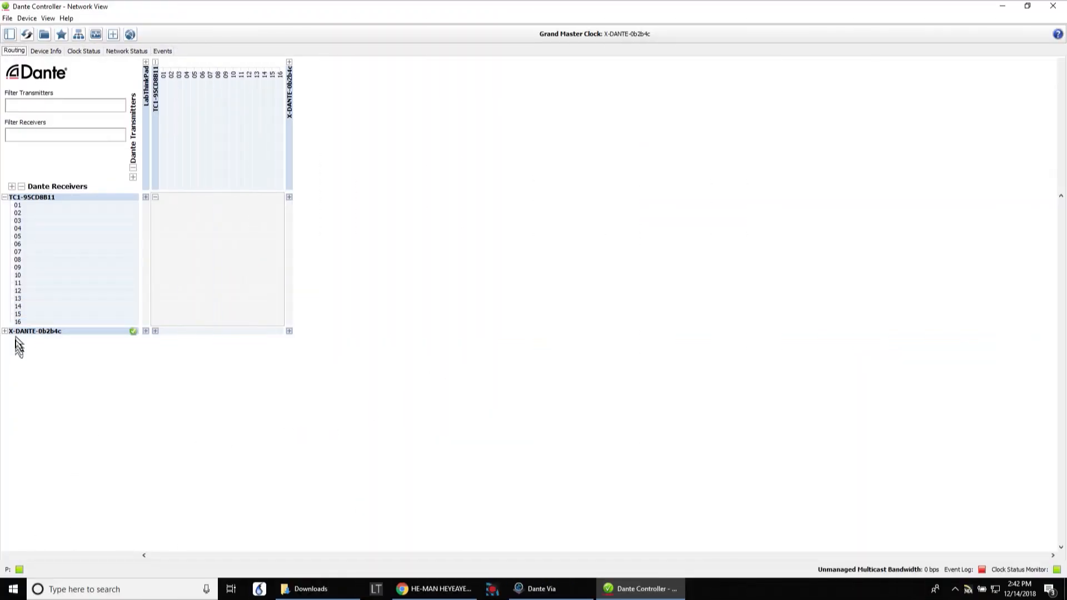
{"action": "left_click", "coordinate": [5, 331]}
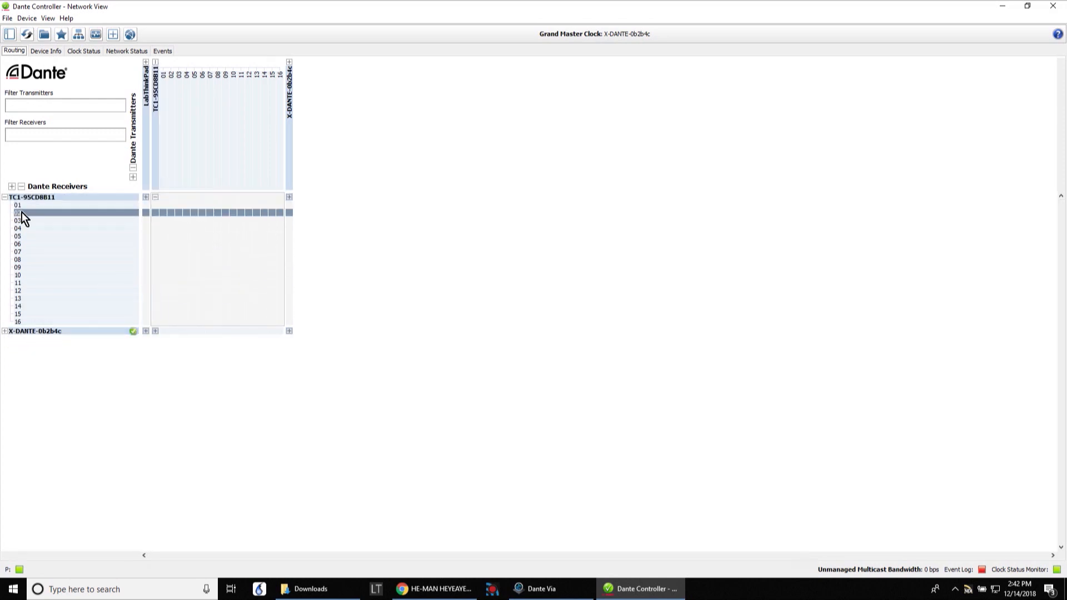
{"action": "left_click", "coordinate": [17, 204]}
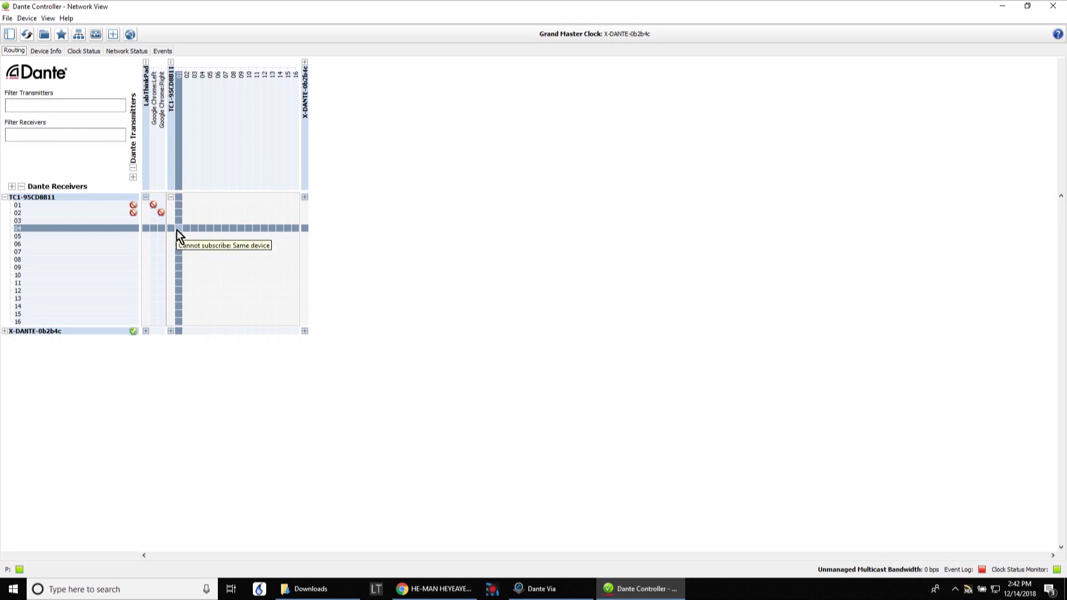
{"action": "left_click", "coordinate": [161, 212]}
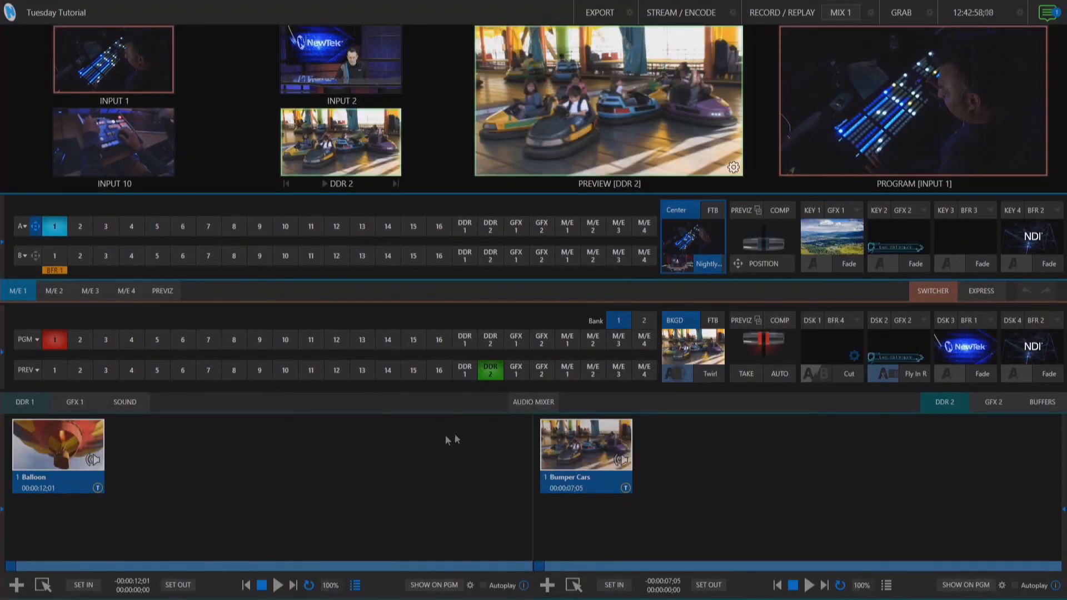
Step: In the Audio Mixer, set Input 1's connection to Local > DVS Receive 1-2
{"action": "left_click", "coordinate": [534, 402]}
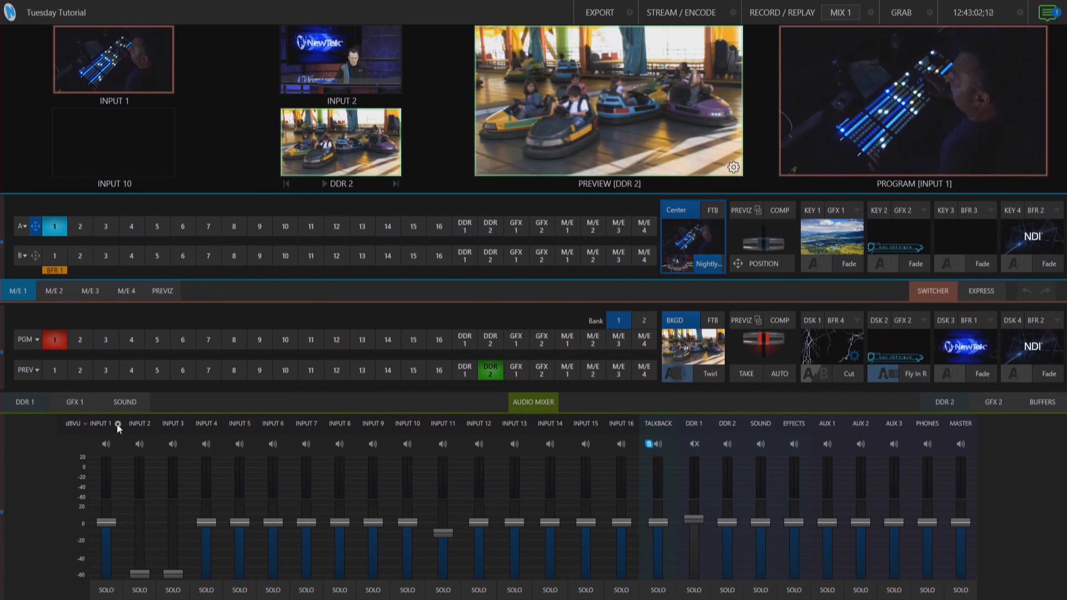
{"action": "left_click", "coordinate": [117, 423]}
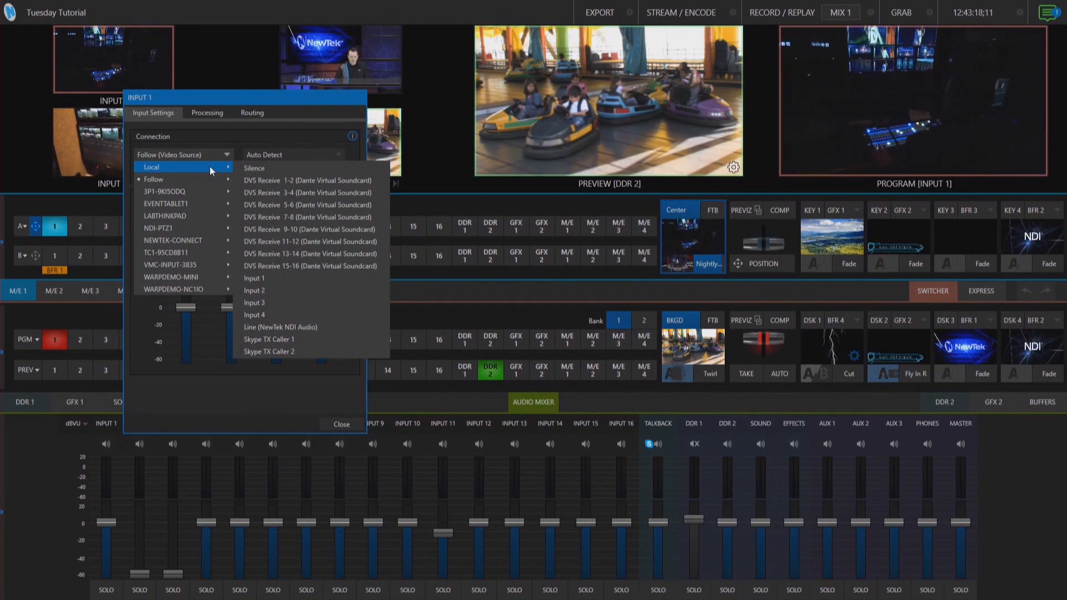
{"action": "mouse_move", "coordinate": [269, 274]}
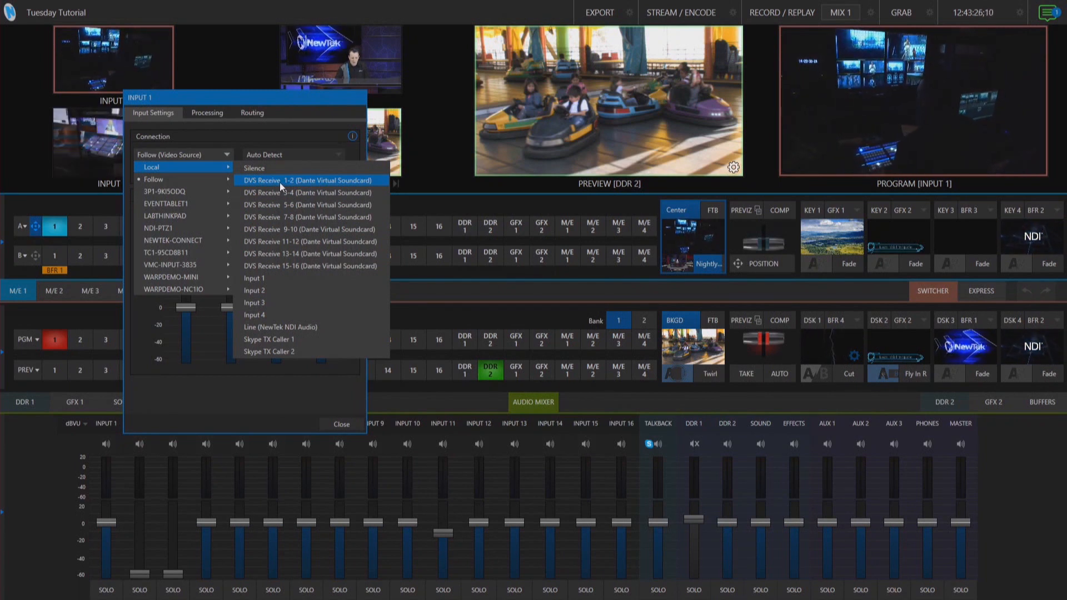
{"action": "left_click", "coordinate": [308, 180]}
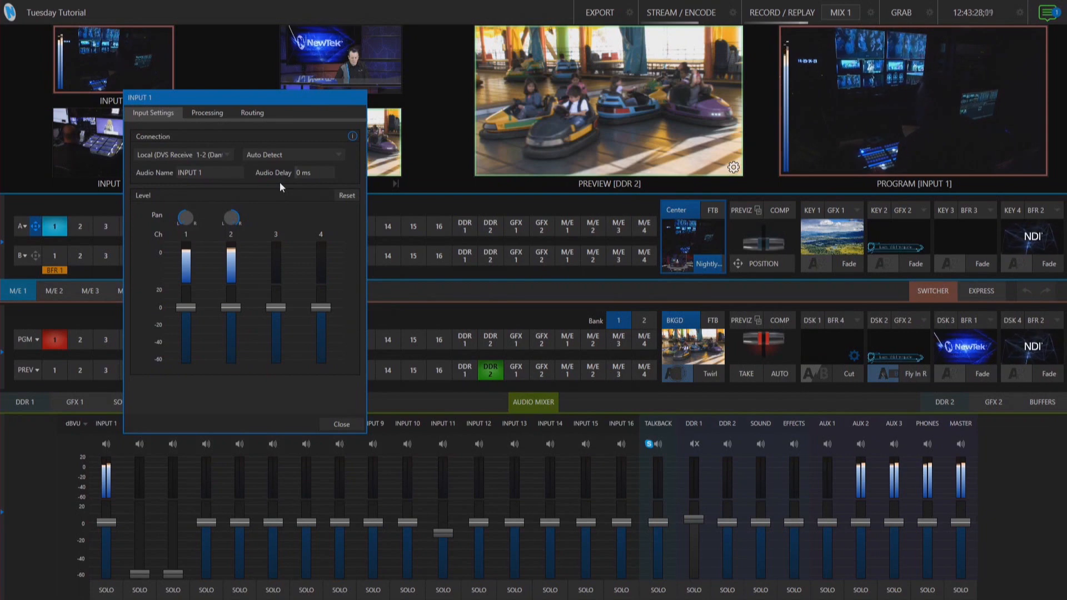
{"action": "left_click_drag", "start_coordinate": [185, 259], "coordinate": [186, 286]}
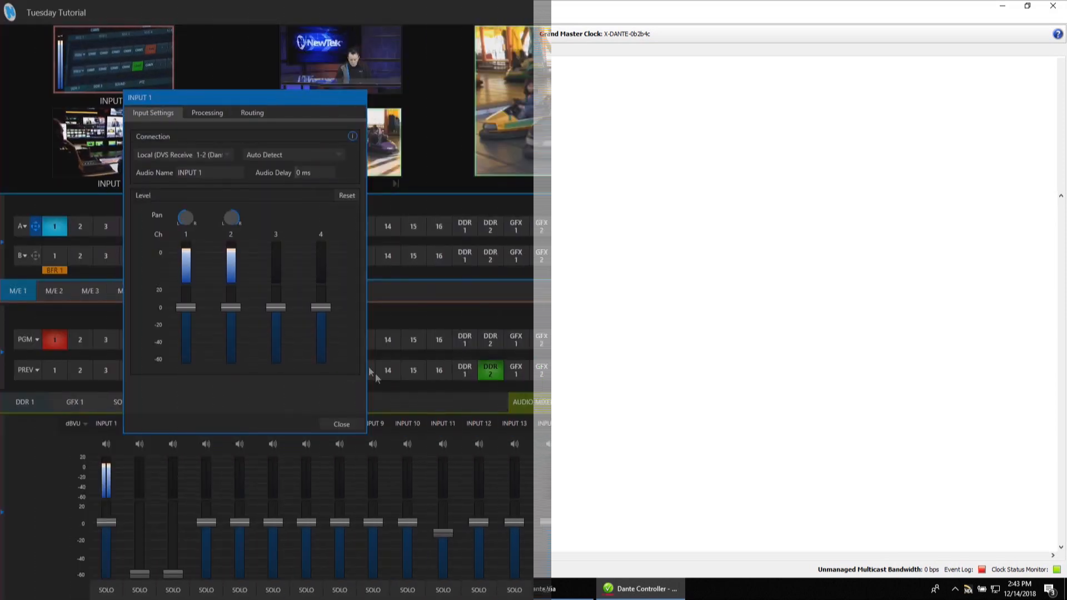
Step: Set Input 15's connection to Local > DVS Receive 15-16 and close its settings
{"action": "left_click", "coordinate": [341, 423]}
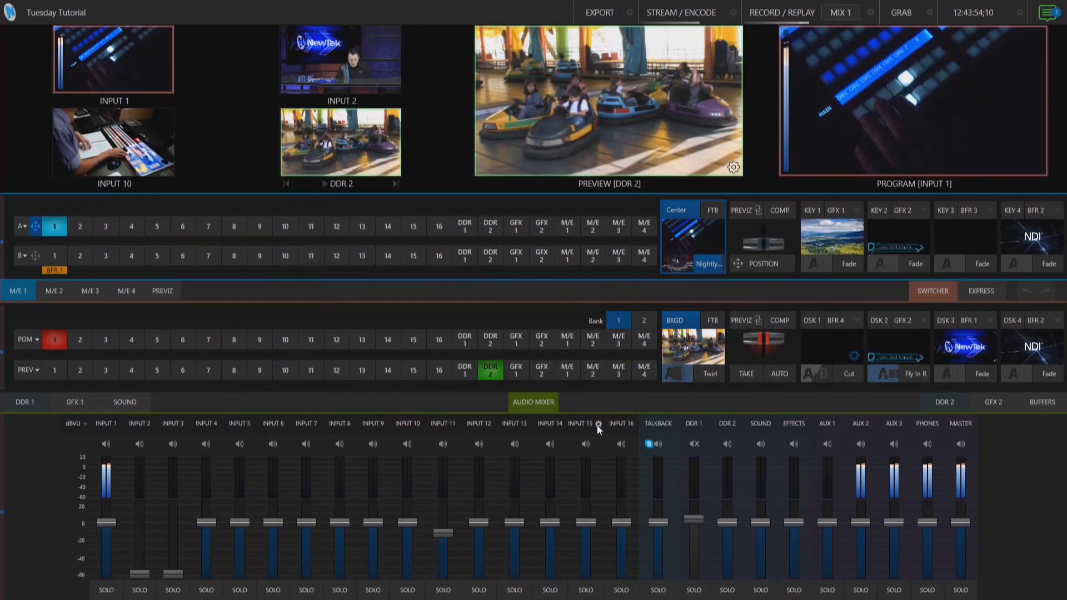
{"action": "left_click", "coordinate": [599, 423]}
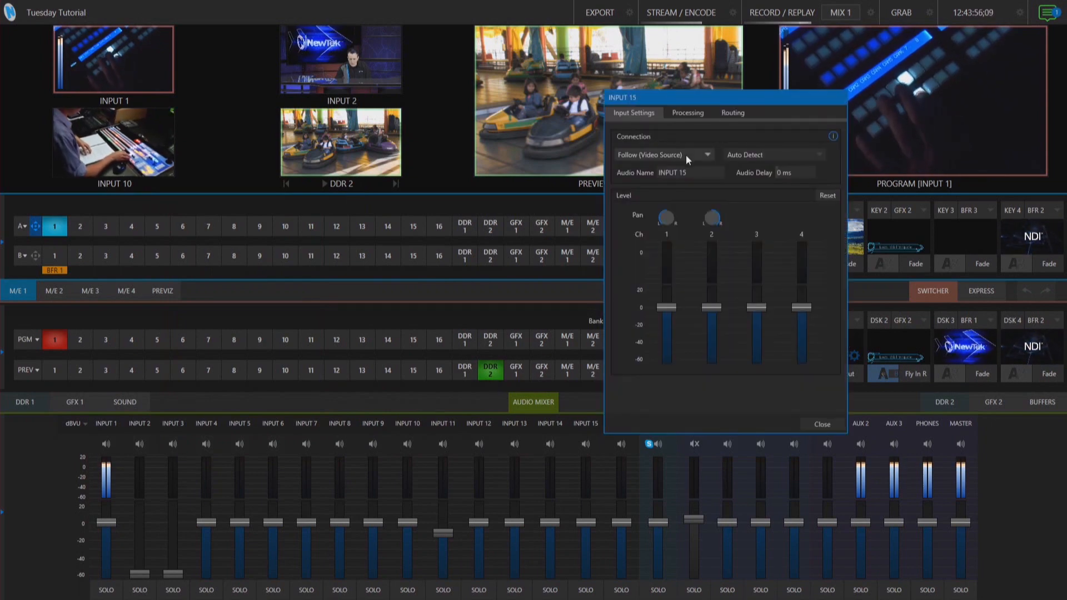
{"action": "left_click", "coordinate": [664, 154]}
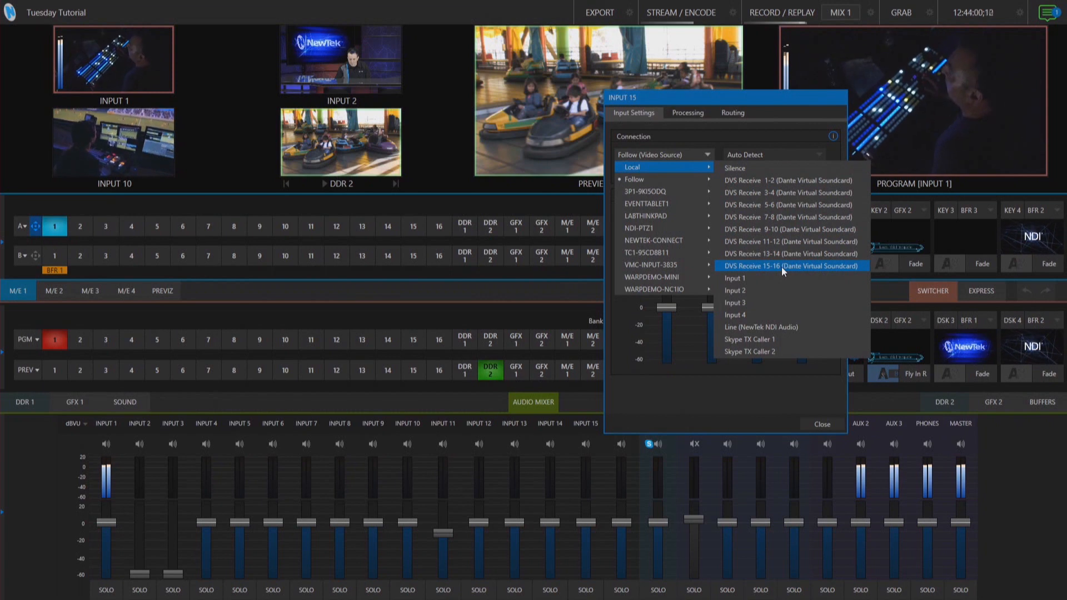
{"action": "left_click", "coordinate": [790, 265]}
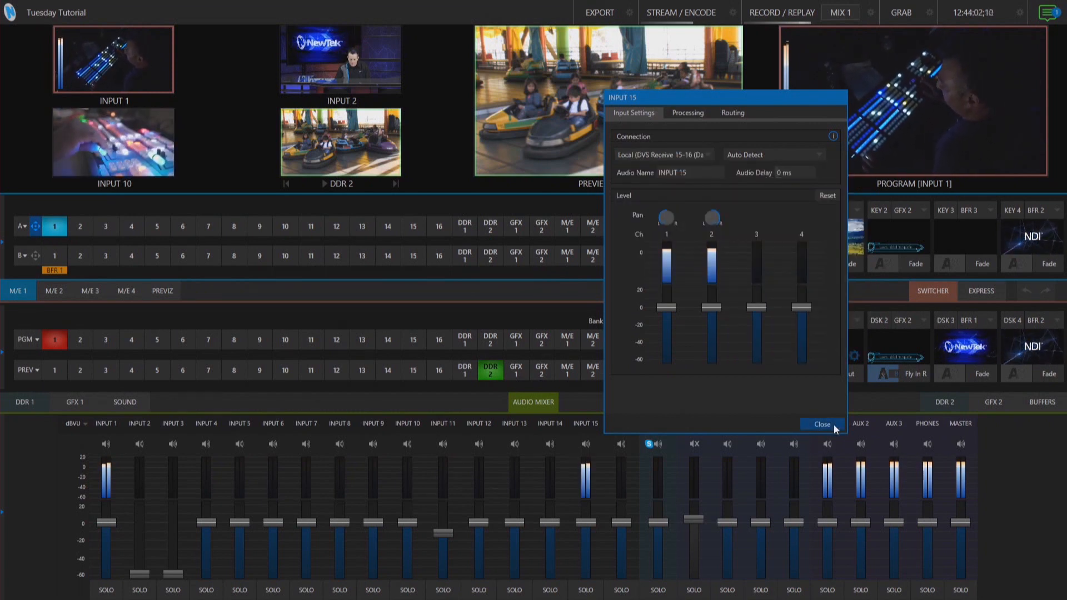
{"action": "left_click", "coordinate": [822, 423]}
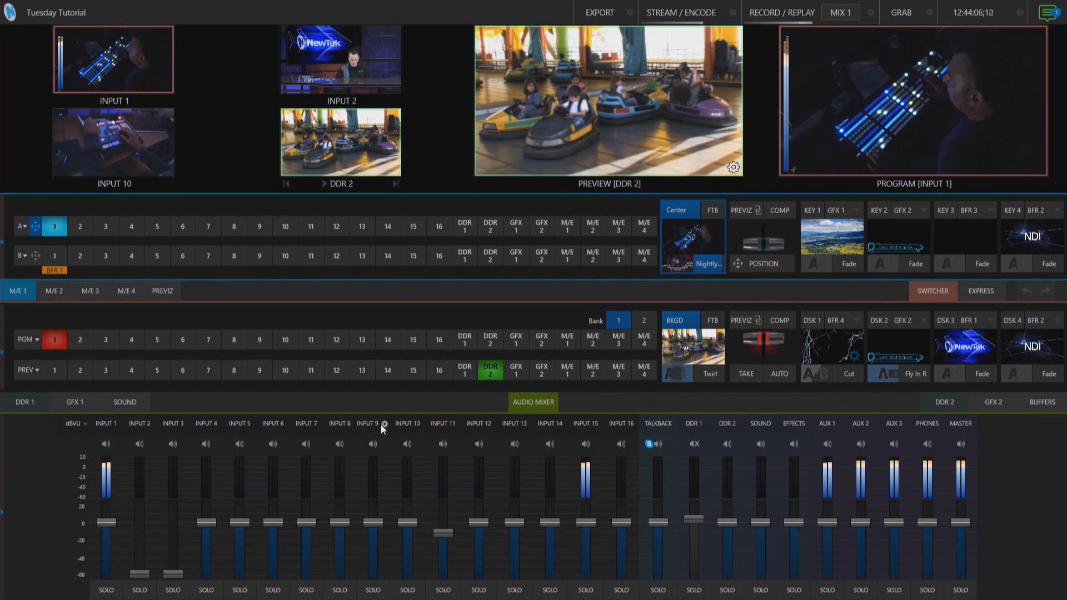
Step: Set Input 9's connection to Local > DVS Receive 15-16 and close its settings
{"action": "left_click", "coordinate": [386, 424]}
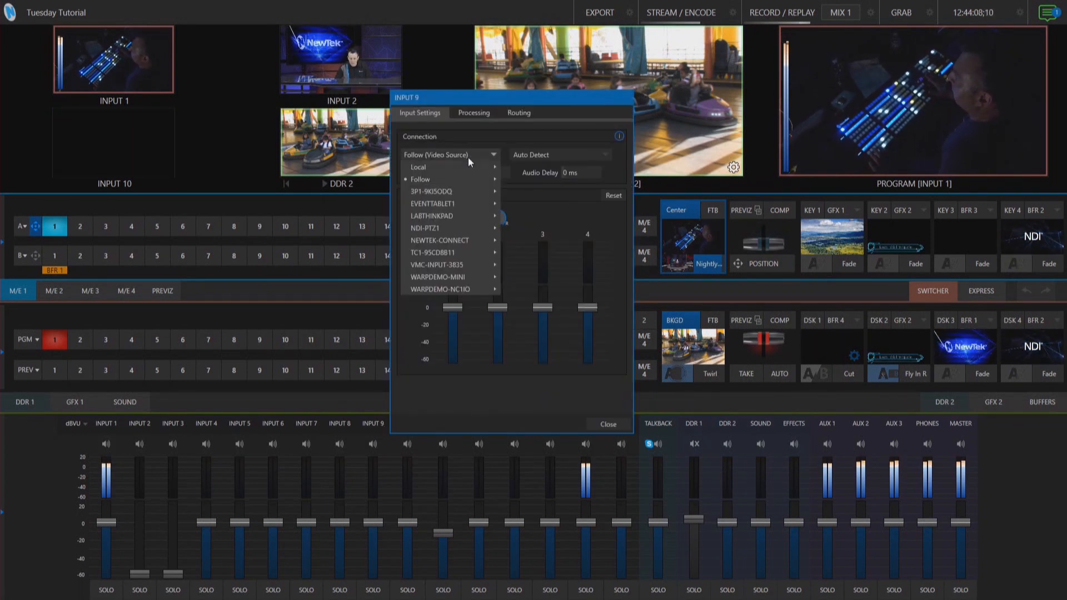
{"action": "left_click", "coordinate": [420, 167]}
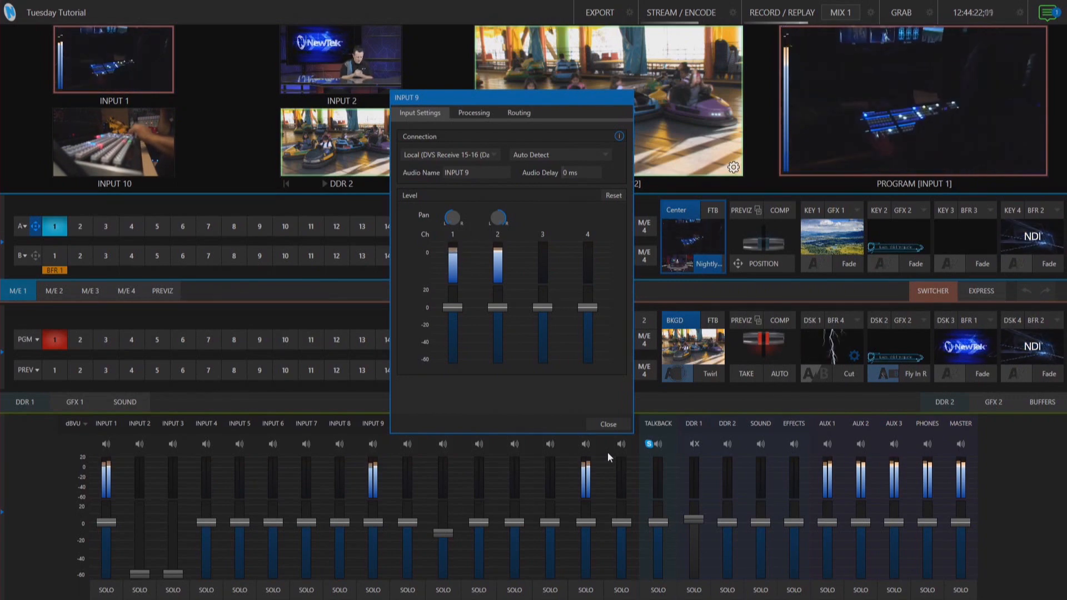
{"action": "left_click", "coordinate": [607, 424]}
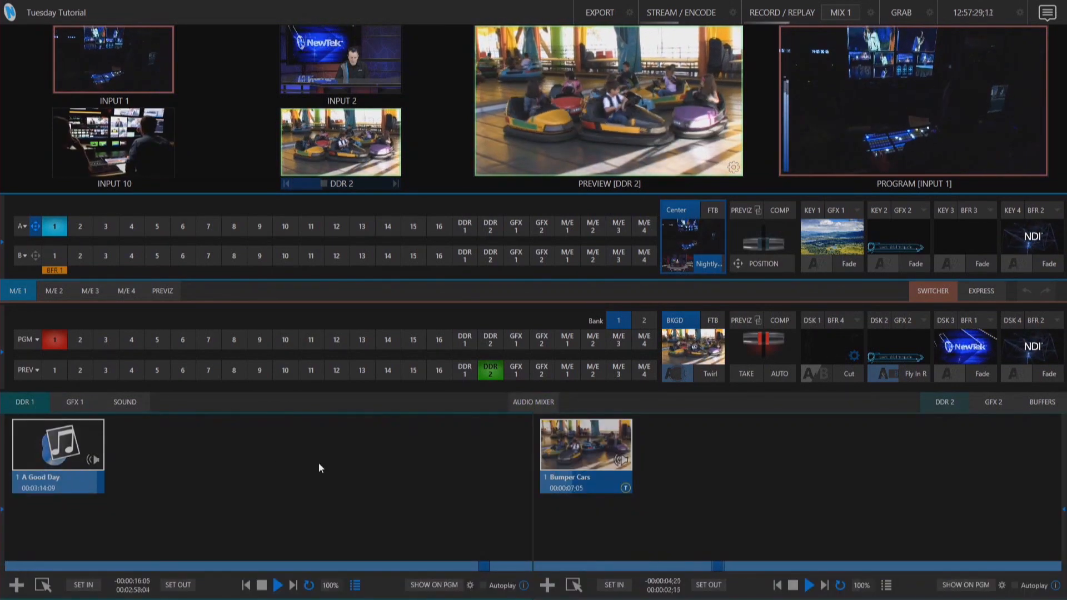
Step: In DDR 1's Routing settings, set Supplemental Output Device to DVS Transmit 1-2
{"action": "left_click", "coordinate": [534, 401]}
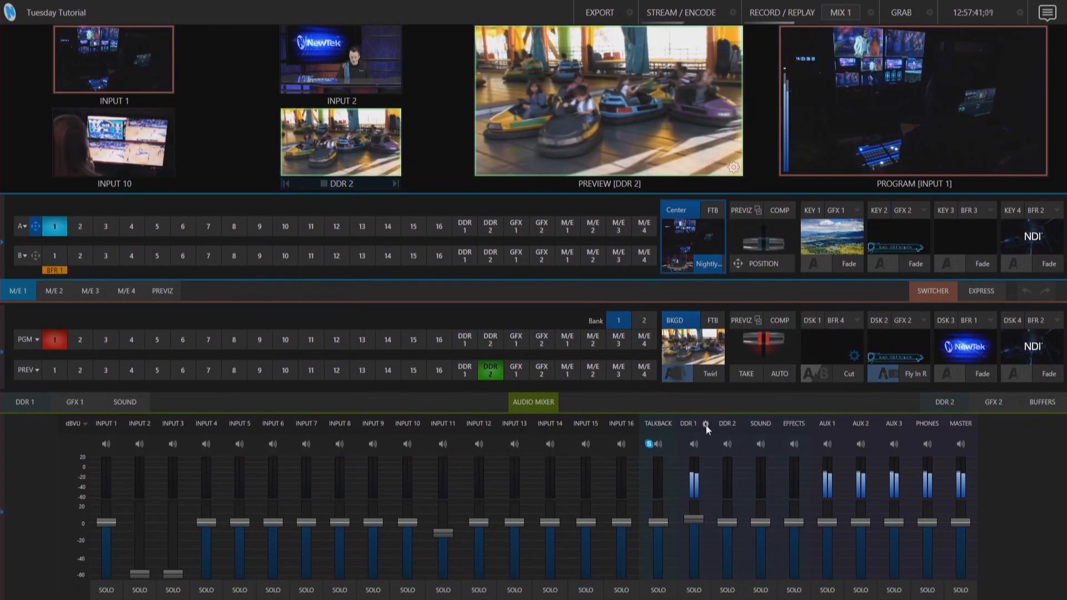
{"action": "left_click", "coordinate": [705, 424]}
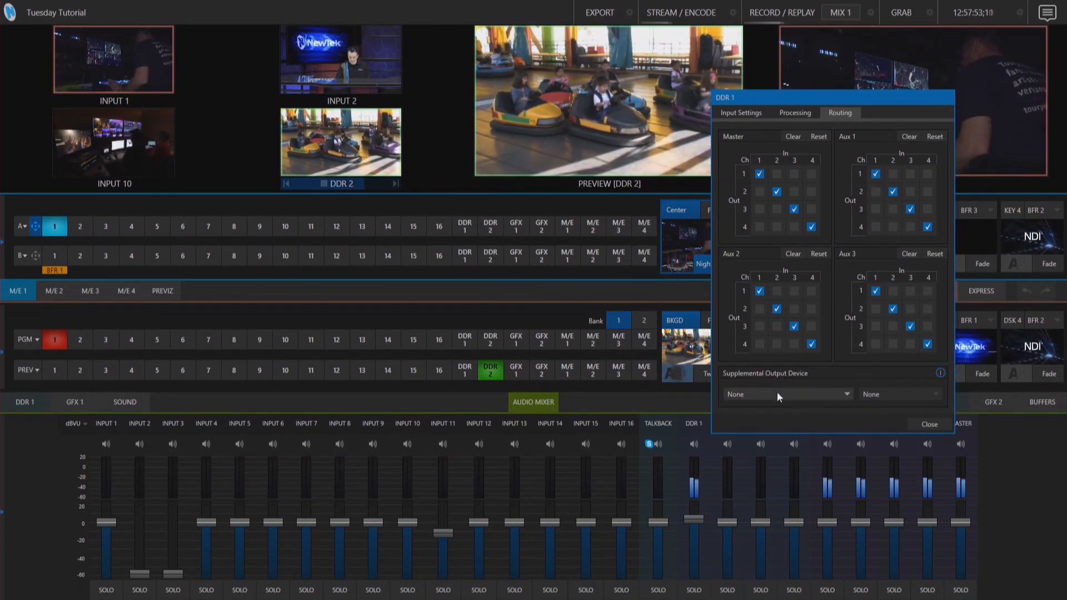
{"action": "left_click", "coordinate": [786, 393]}
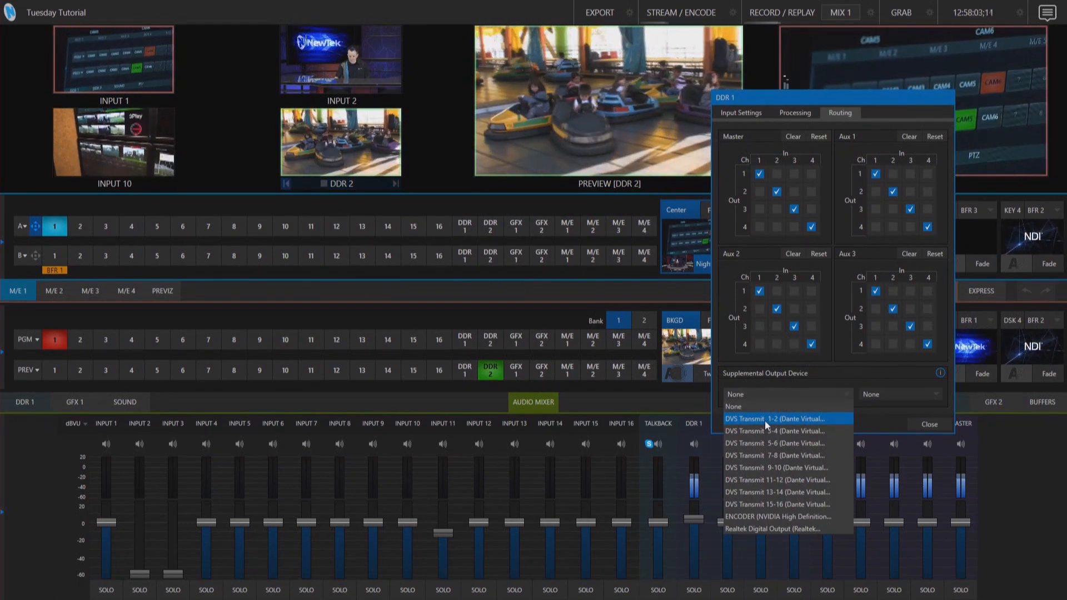
{"action": "left_click", "coordinate": [774, 419]}
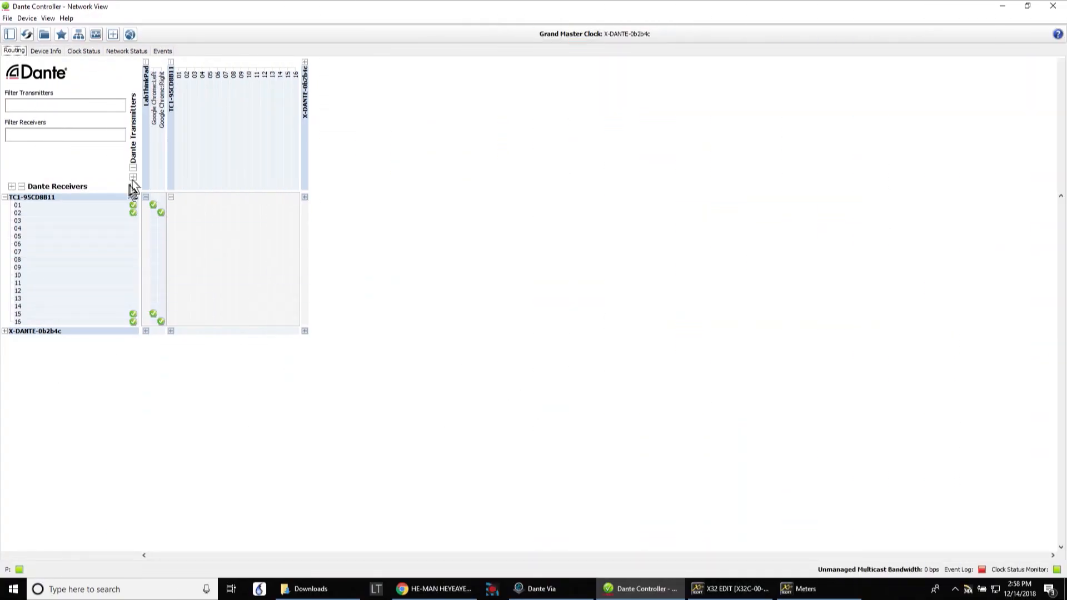
Step: Patch TC1 transmit 01/02 to X-DANTE-0b2b4c receivers 01/02 and check the X32 meters for signal
{"action": "left_click", "coordinate": [4, 332]}
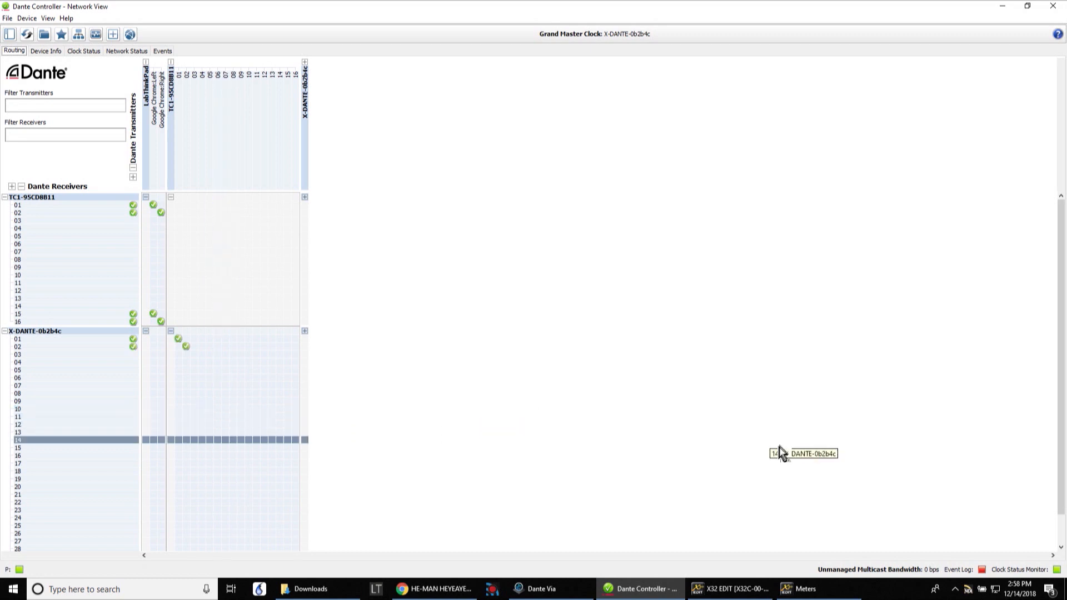
{"action": "mouse_move", "coordinate": [732, 590]}
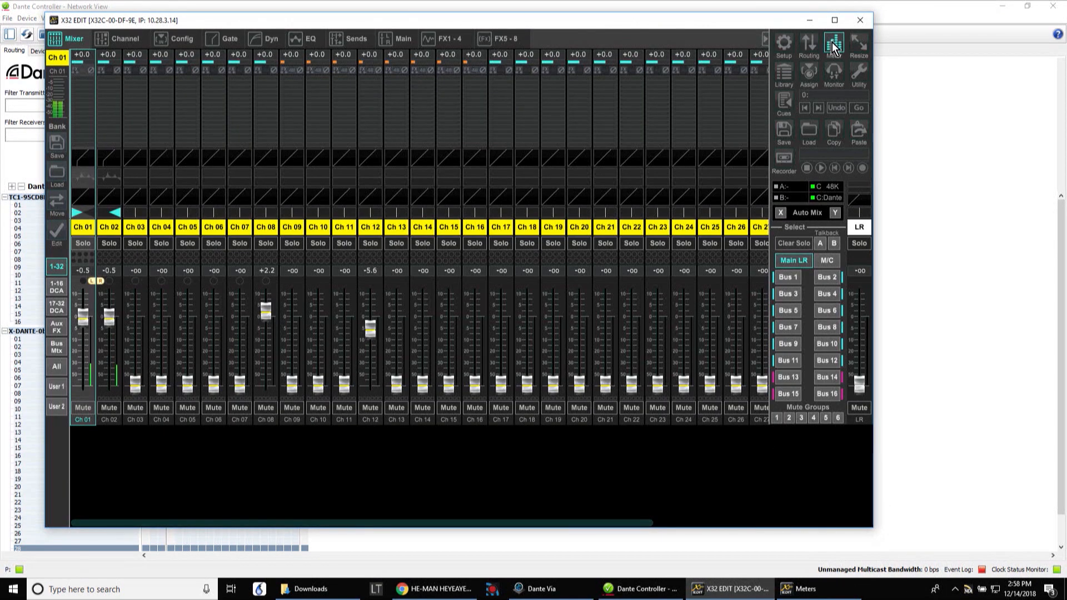
{"action": "left_click", "coordinate": [832, 45]}
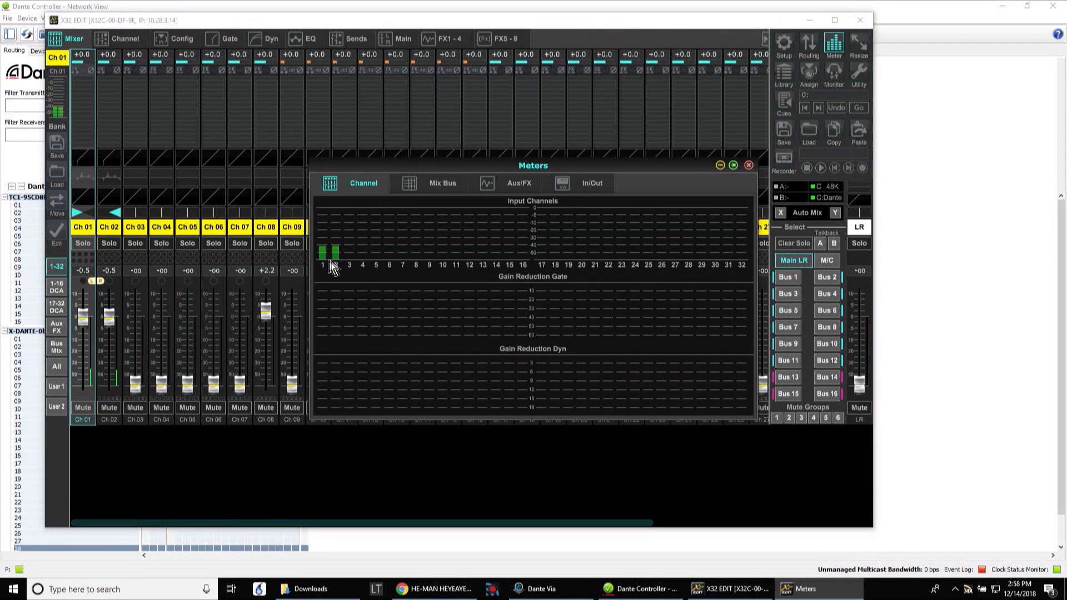